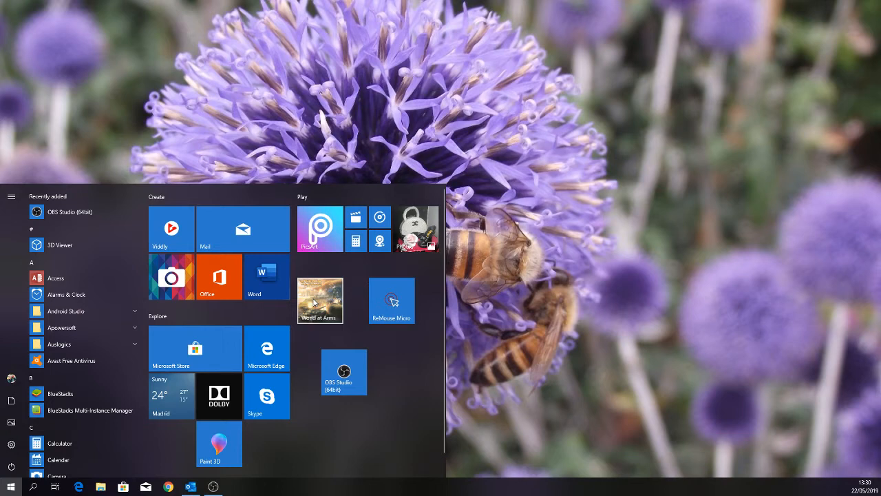
# Step: Open the World at Arms tile's More menu and go to its App settings page
pyautogui.rightClick(391, 301)
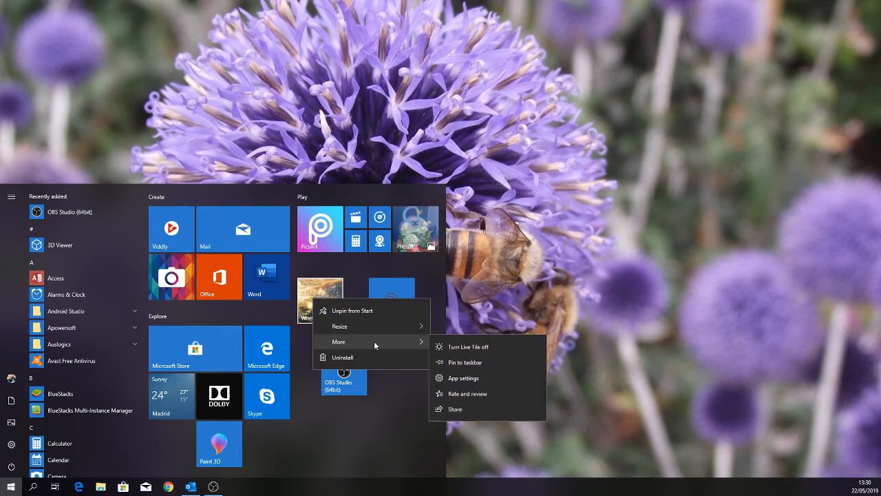
pyautogui.moveTo(462, 393)
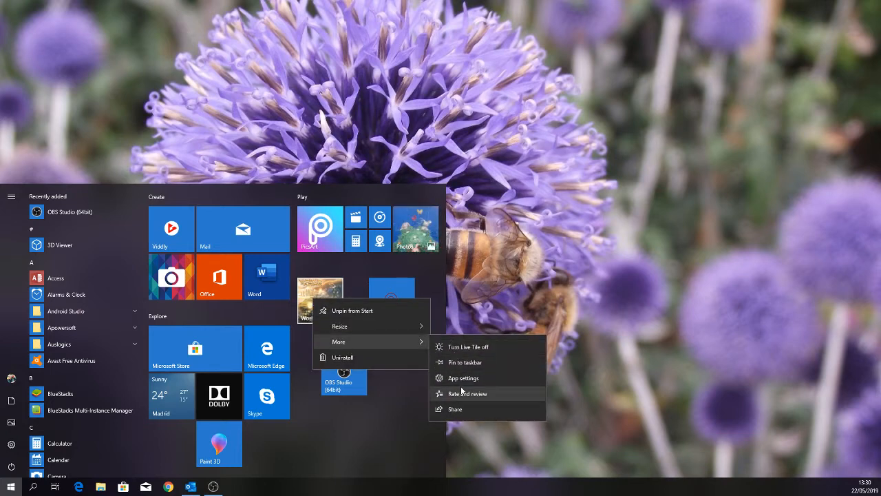
pyautogui.click(462, 378)
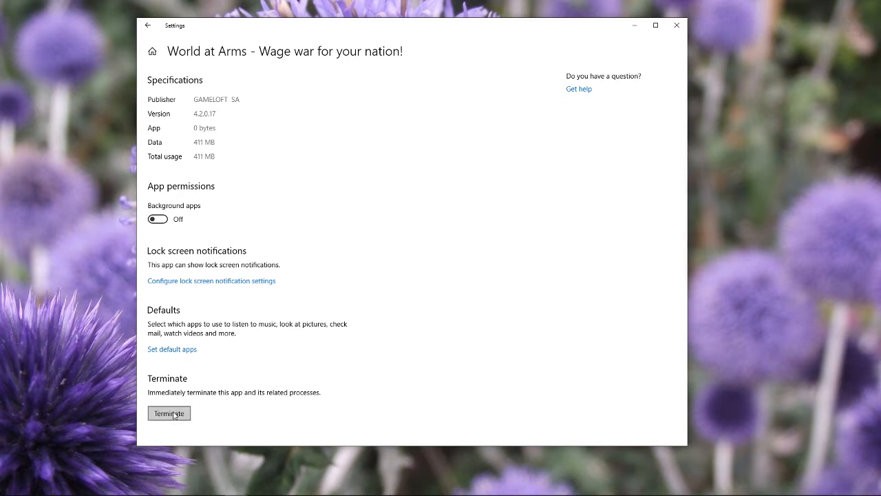
pyautogui.moveTo(676, 25)
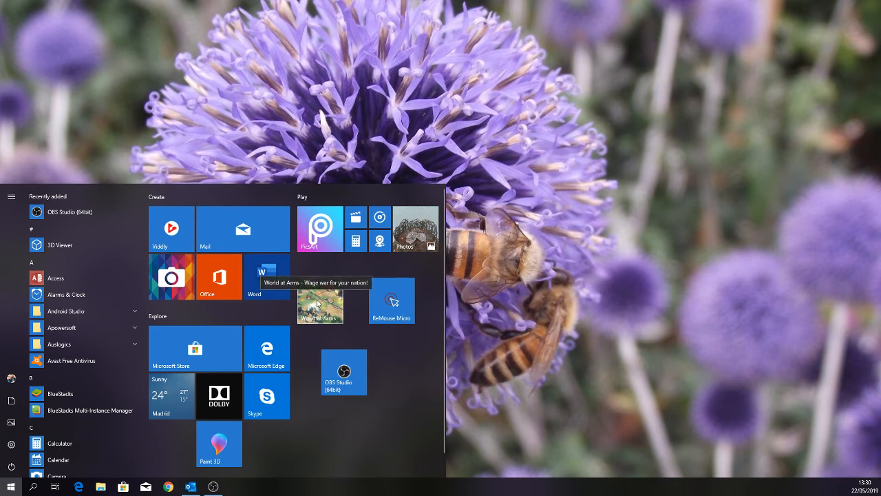
# Step: Relaunch World at Arms from its Start tile so the update-checking loading screen appears
pyautogui.click(319, 303)
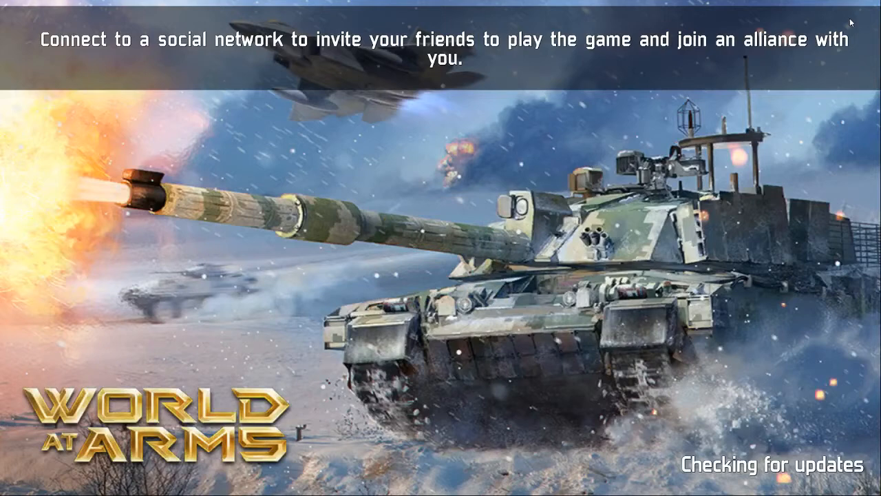